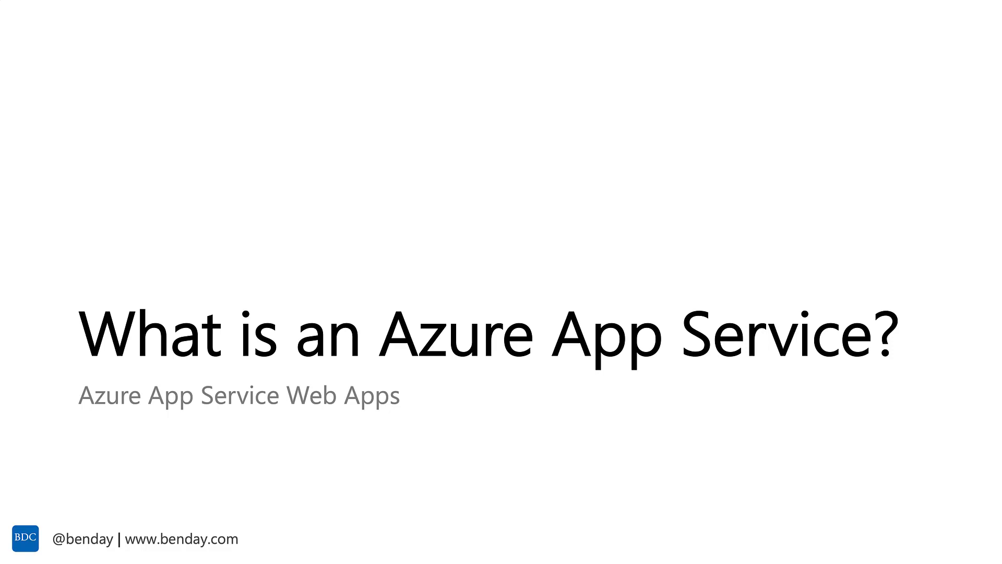
# Advance from the title through the Azure Web Apps slide to the enterprise hosting features slide.
pyautogui.press('right')
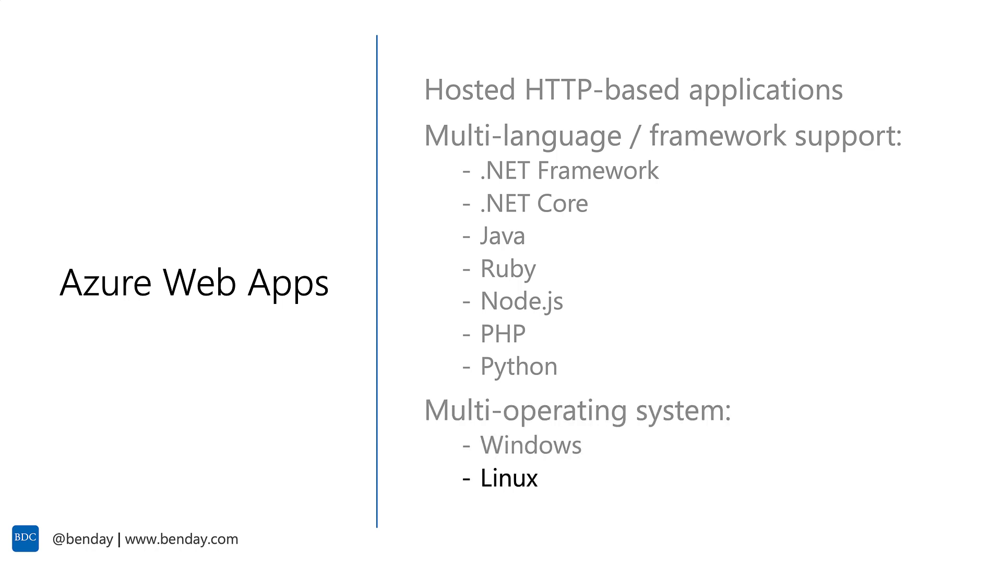
pyautogui.press('right')
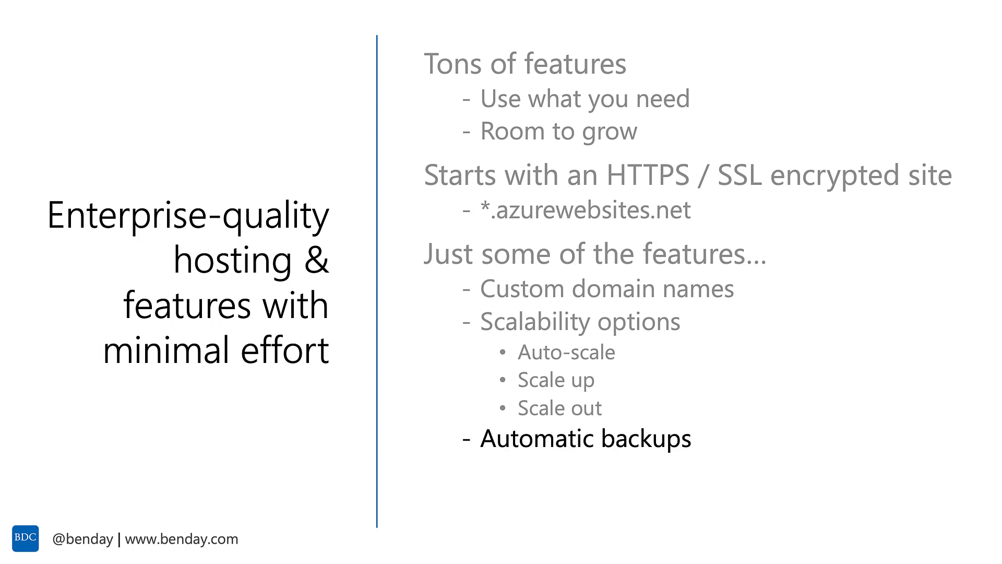
# Reveal the remaining hosting features through Security, then show the 'Host your app' closing slide.
pyautogui.press('right')
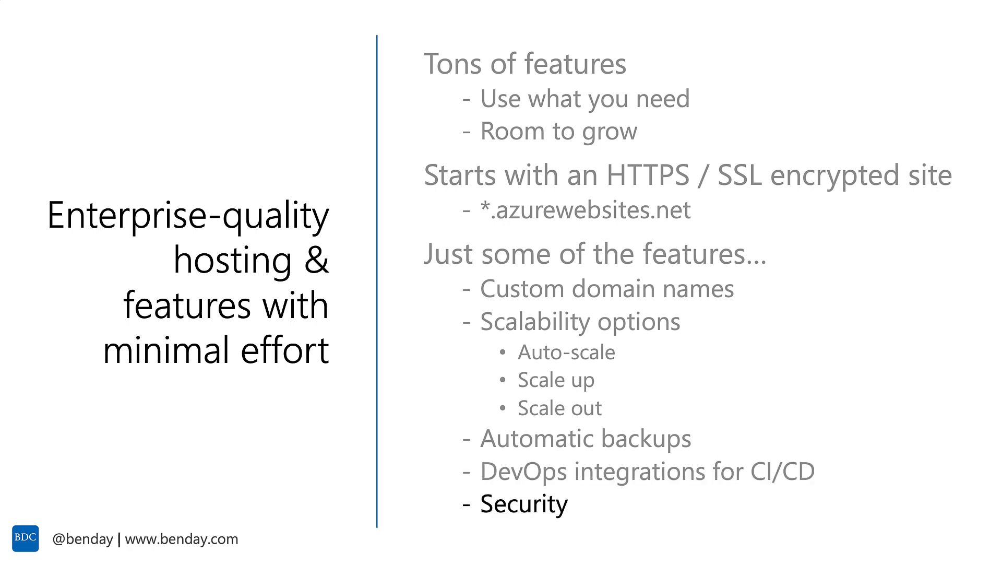
pyautogui.press('right')
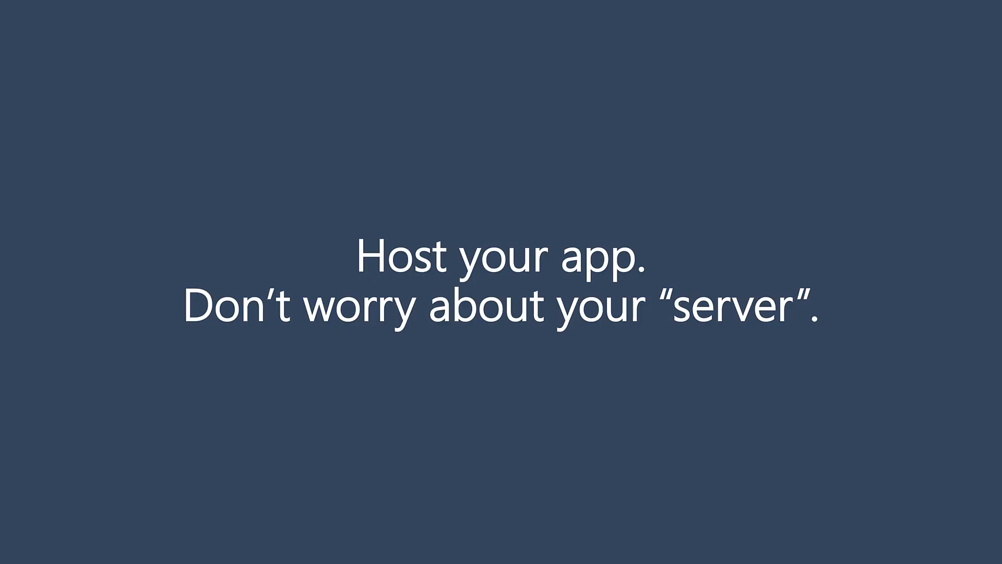